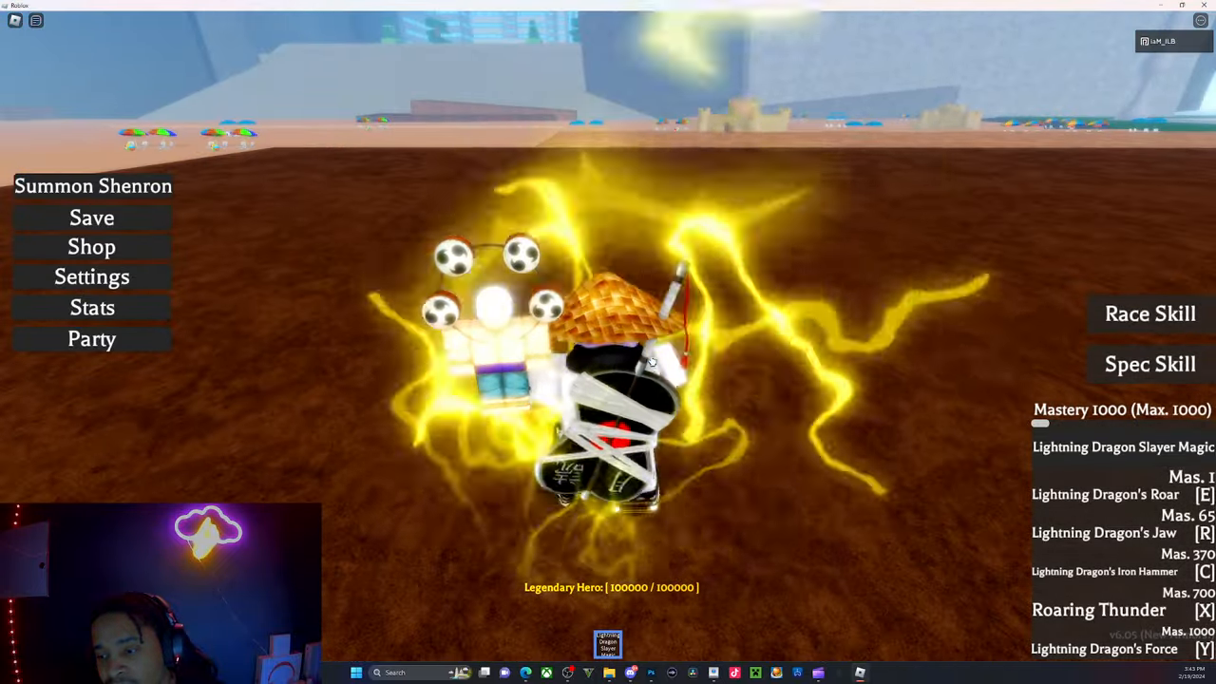
- Open the Stats panel showing Strength, Magic, Endurance, equipped items and legendary abilities
{"action": "left_click", "coordinate": [91, 307]}
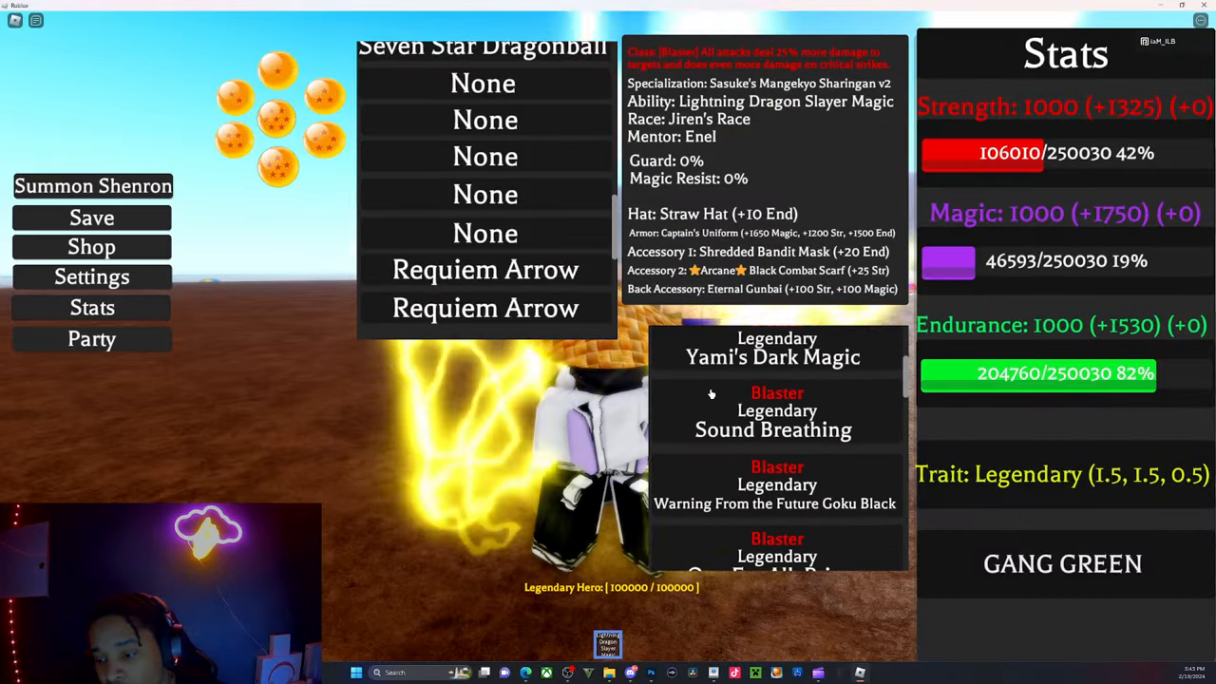
{"action": "scroll", "scroll_direction": "up", "scroll_amount": 3}
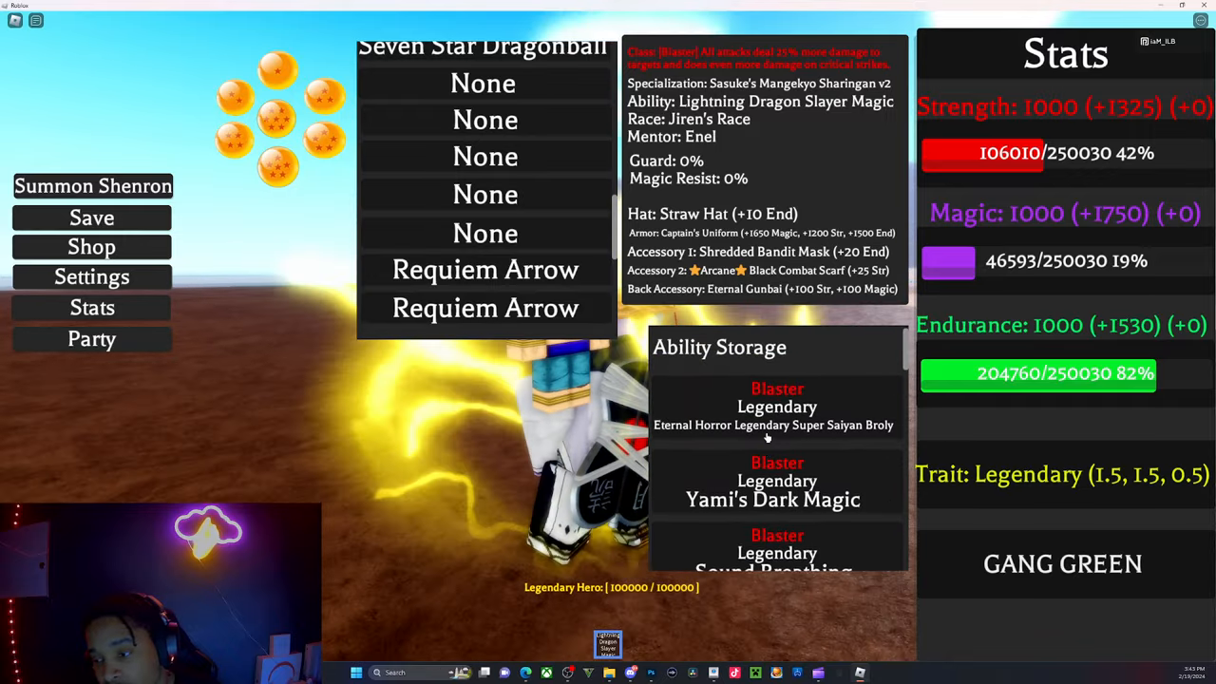
{"action": "scroll", "scroll_direction": "down", "scroll_amount": 3}
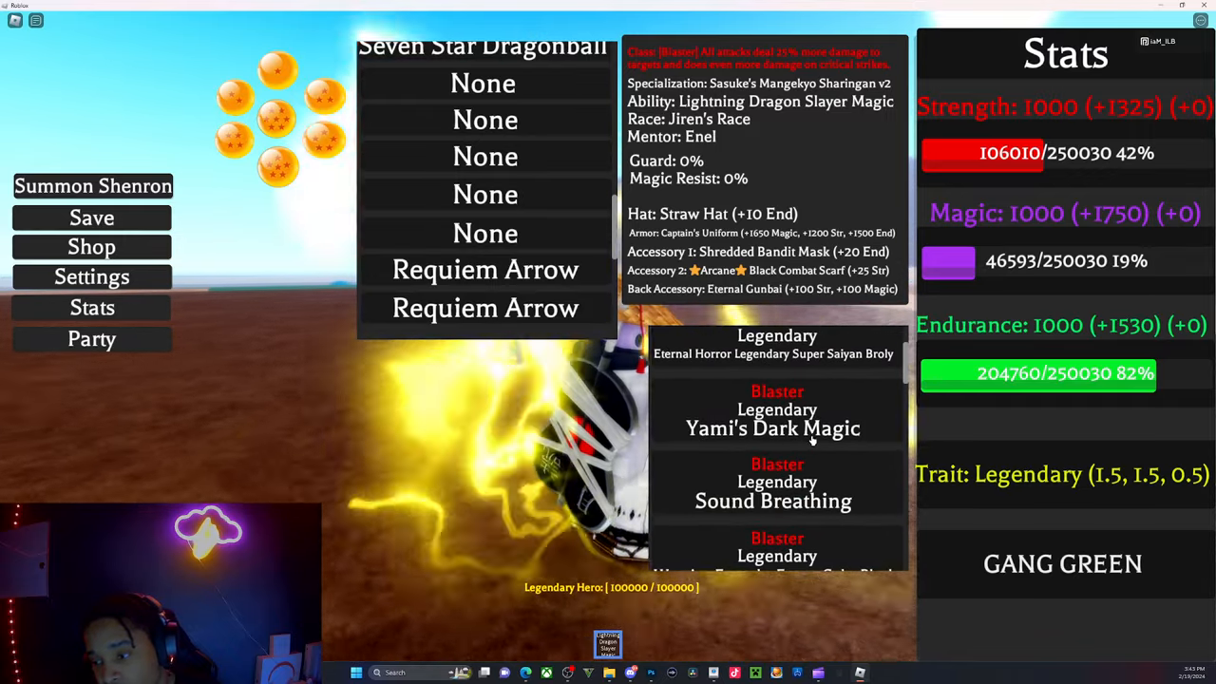
{"action": "scroll", "scroll_direction": "down", "scroll_amount": 3}
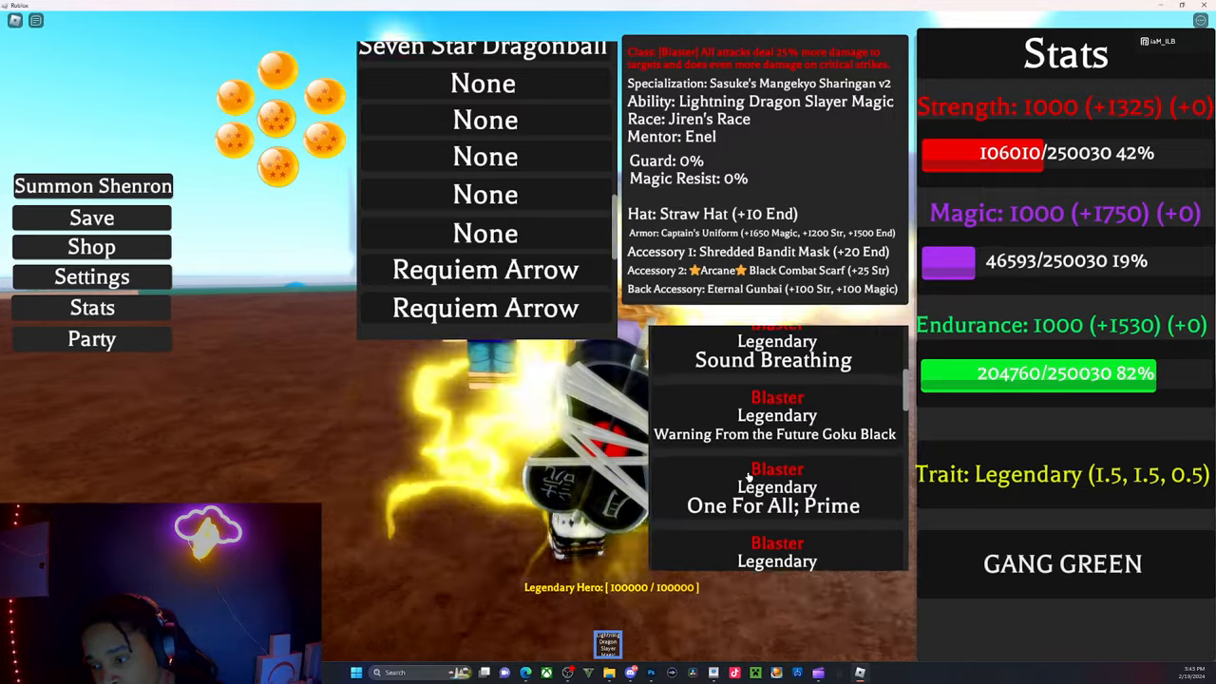
{"action": "scroll", "scroll_direction": "up", "scroll_amount": 3}
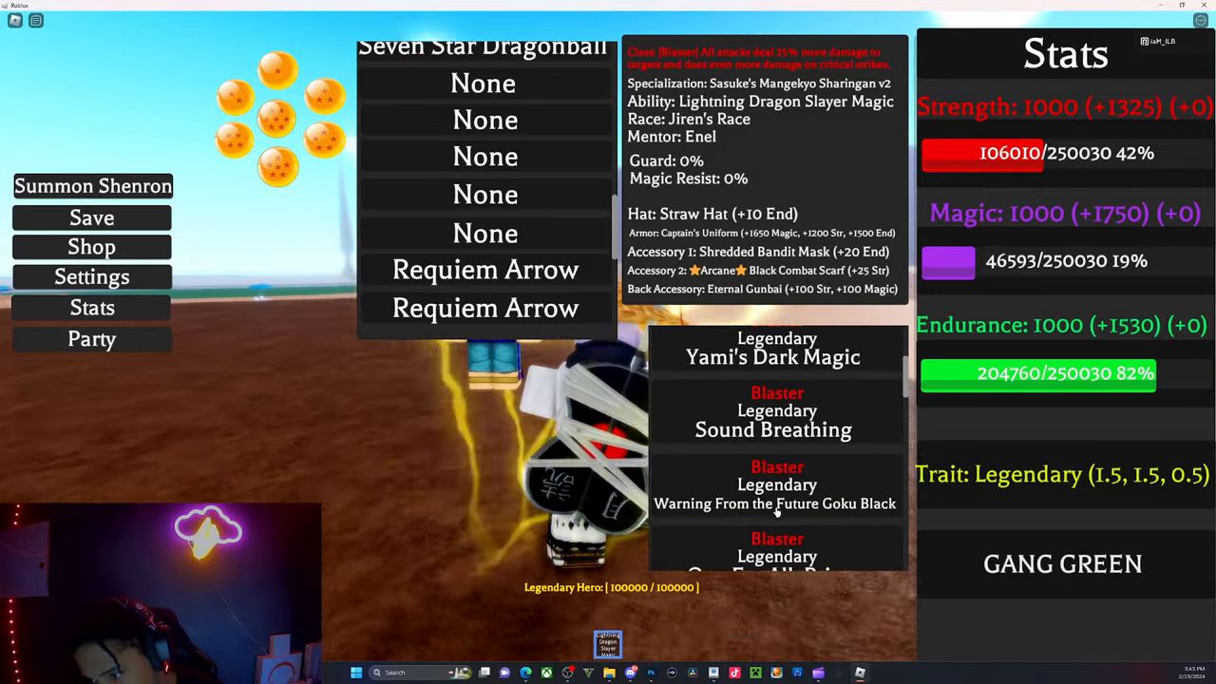
{"action": "scroll", "scroll_direction": "down", "scroll_amount": 3}
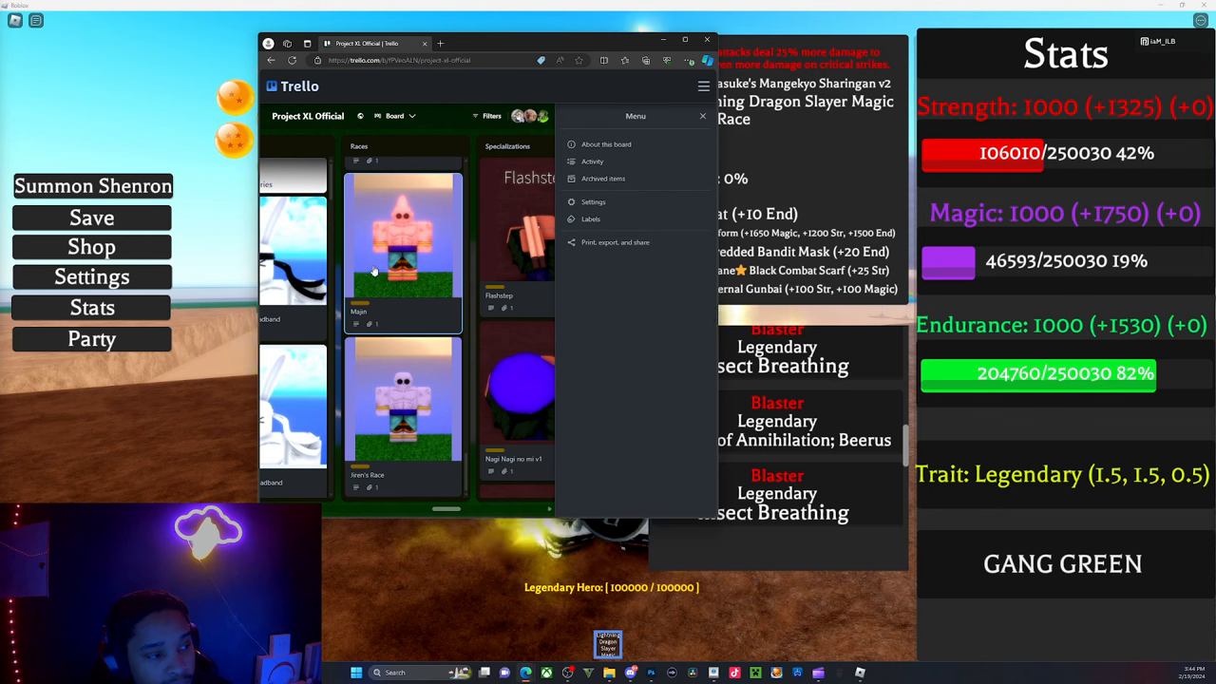
{"action": "mouse_move", "coordinate": [407, 408]}
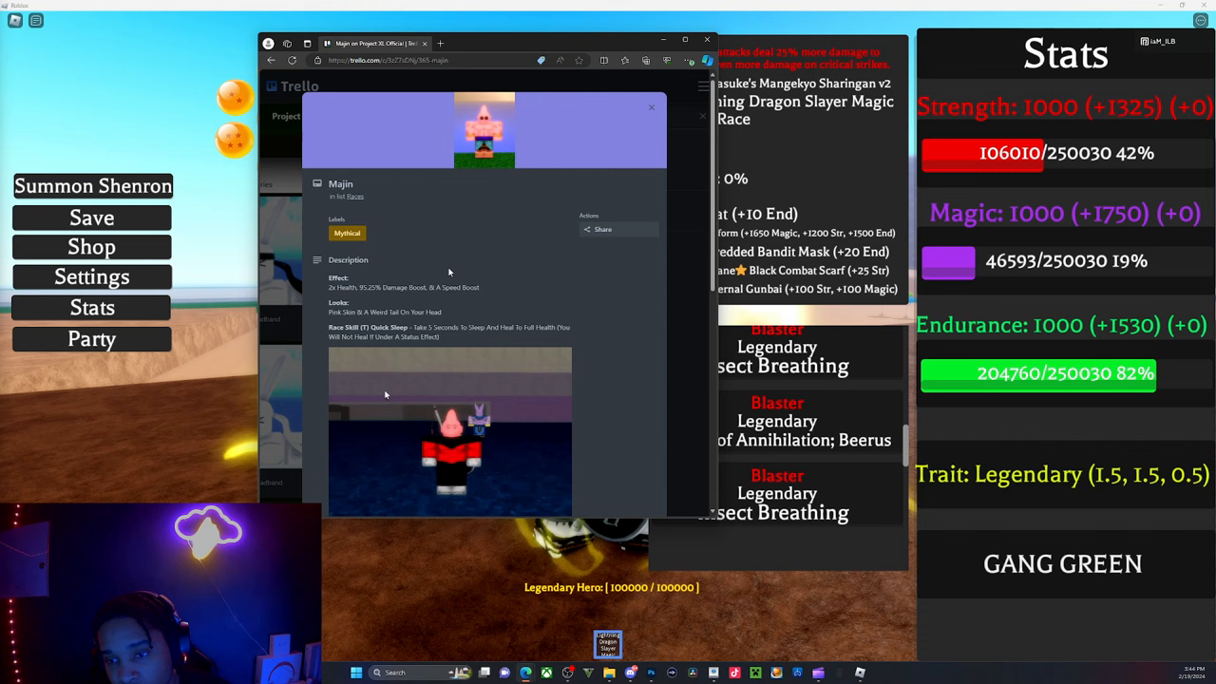
- Scroll through the Jiren's Race card covering its effects, purple-skinned looks and Jiren Mode skill
{"action": "scroll", "scroll_direction": "down", "scroll_amount": 3}
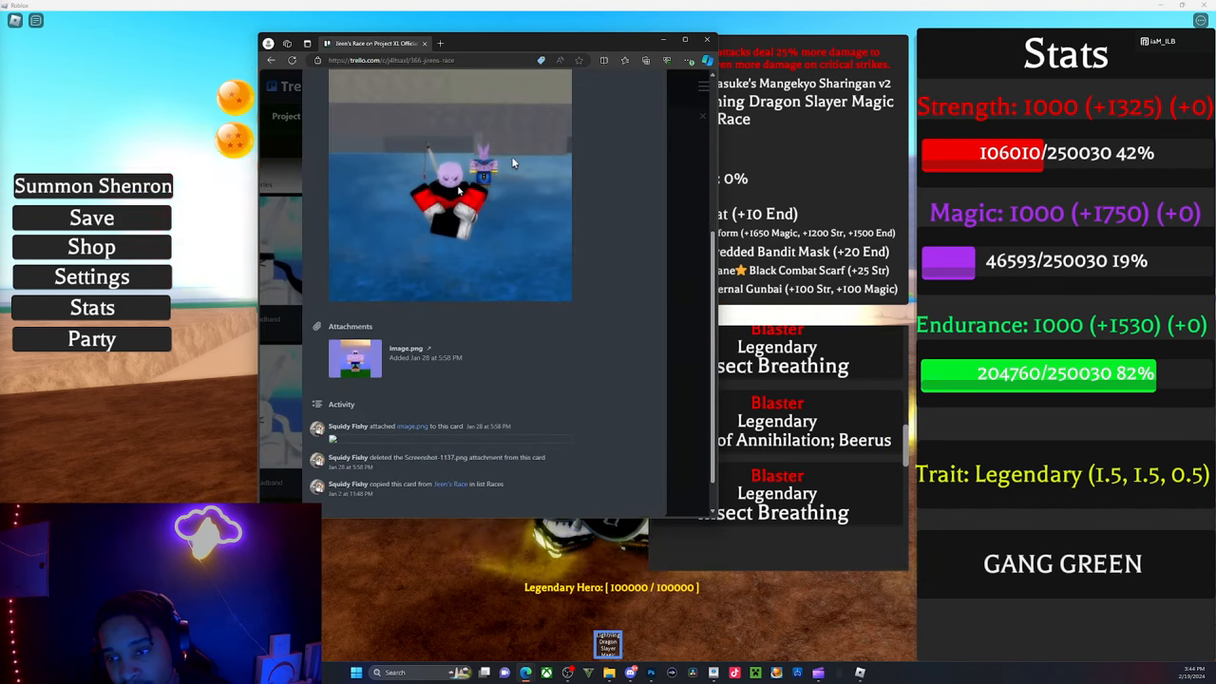
{"action": "scroll", "scroll_direction": "up", "scroll_amount": 3}
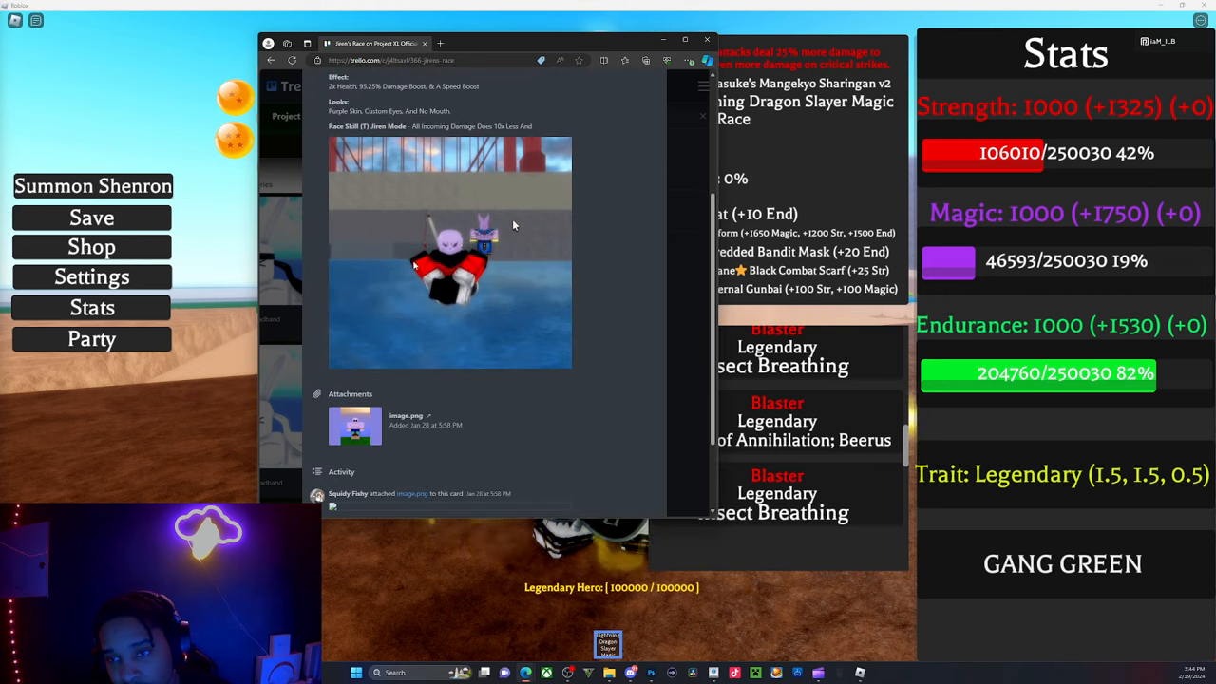